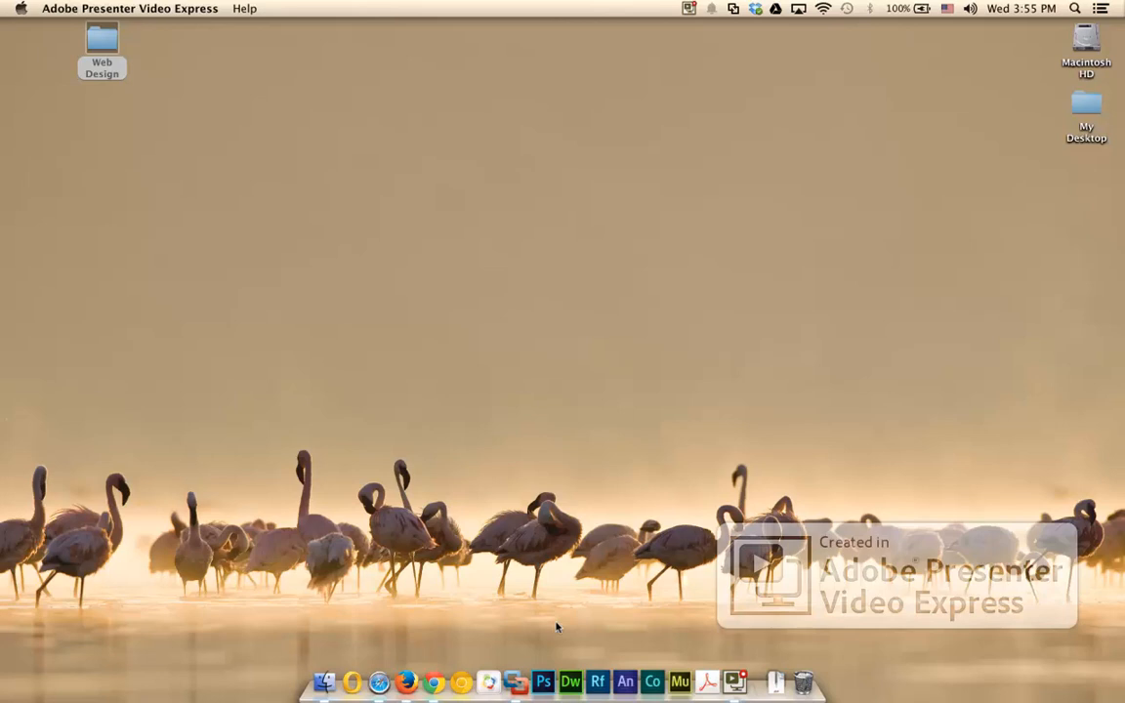
# Open AdventureCoHomePage_Begin.psd from the desktop Web Design folder in Photoshop
pyautogui.click(98, 44)
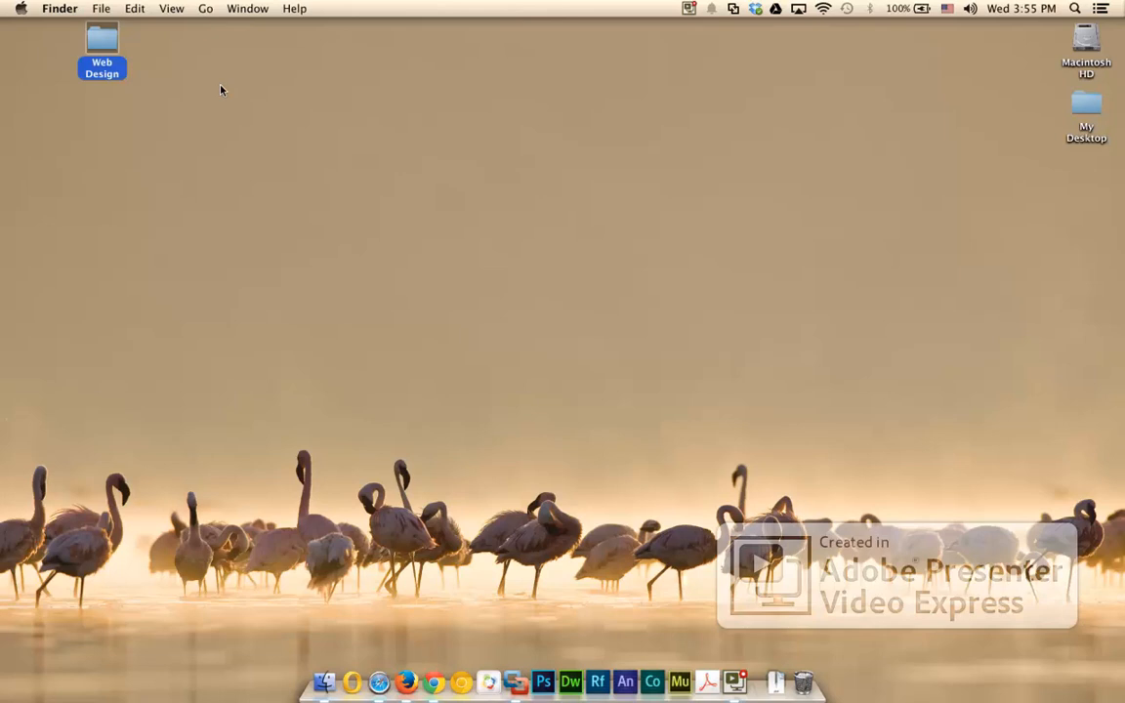
pyautogui.doubleClick(101, 44)
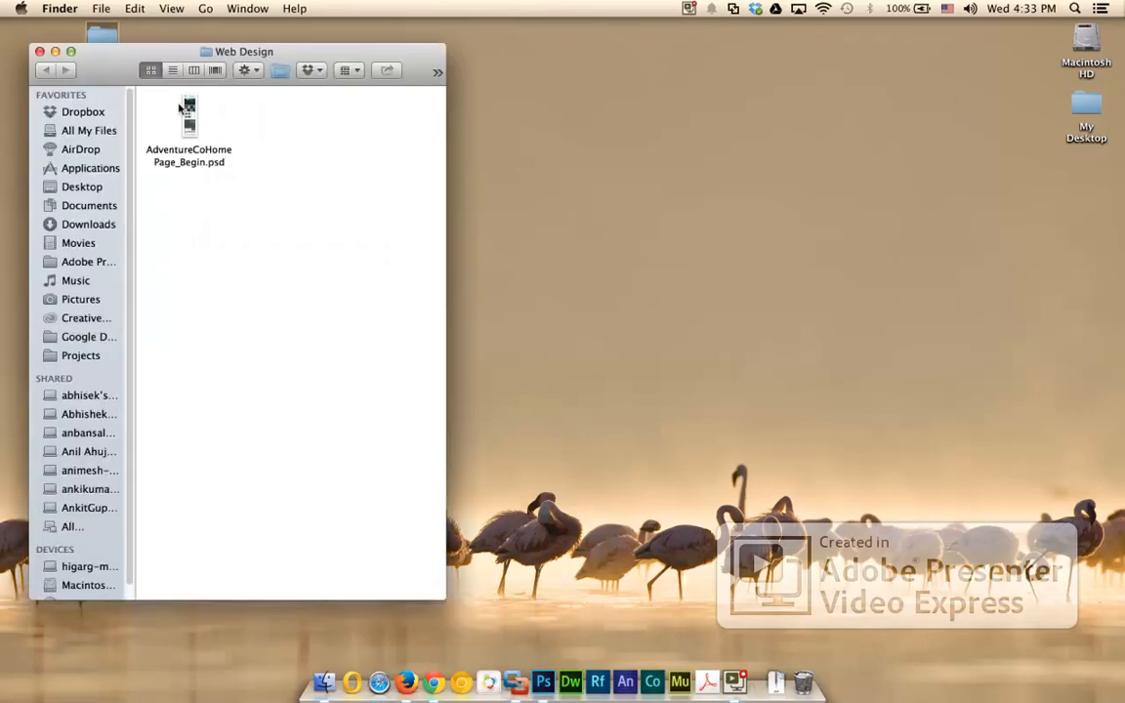
pyautogui.doubleClick(187, 117)
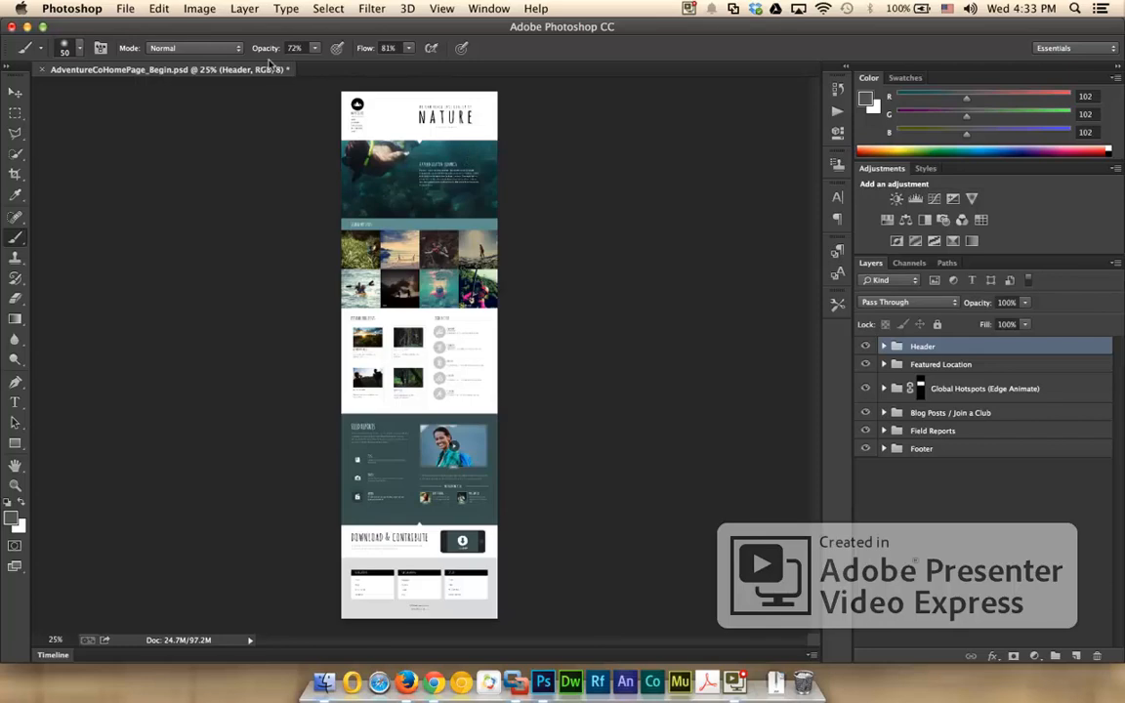
# Enable Generate Image Assets and rename the Featured Location group's Hero layer to Hero.jpg
pyautogui.click(124, 9)
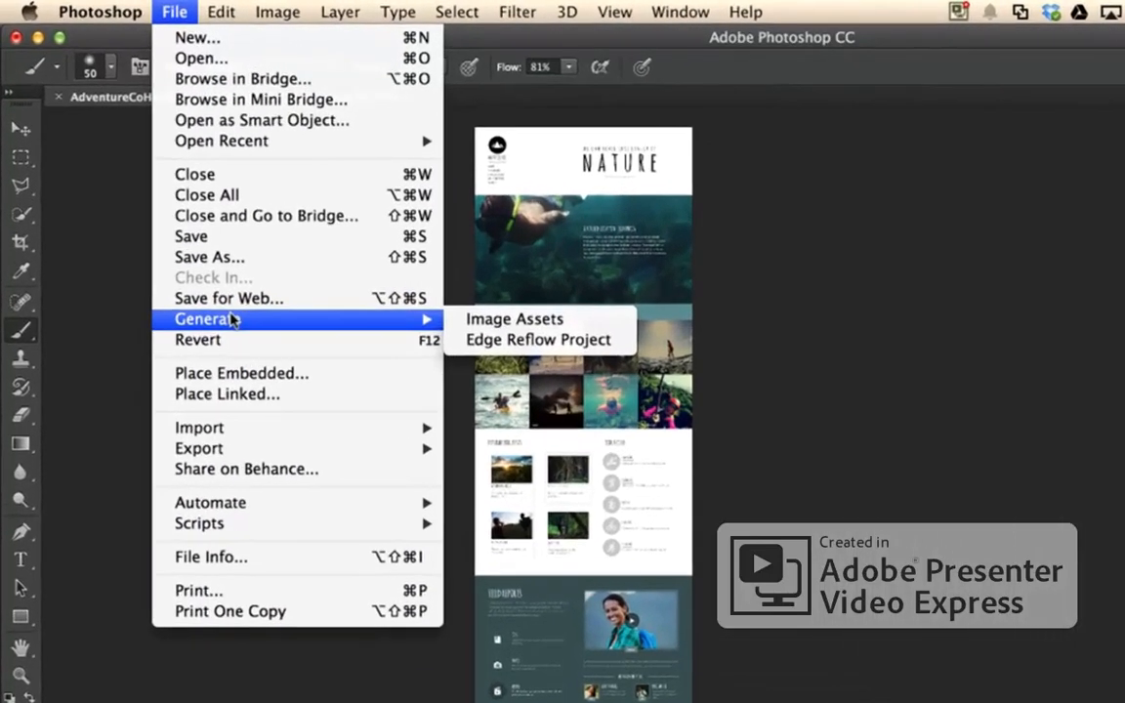
pyautogui.moveTo(417, 314)
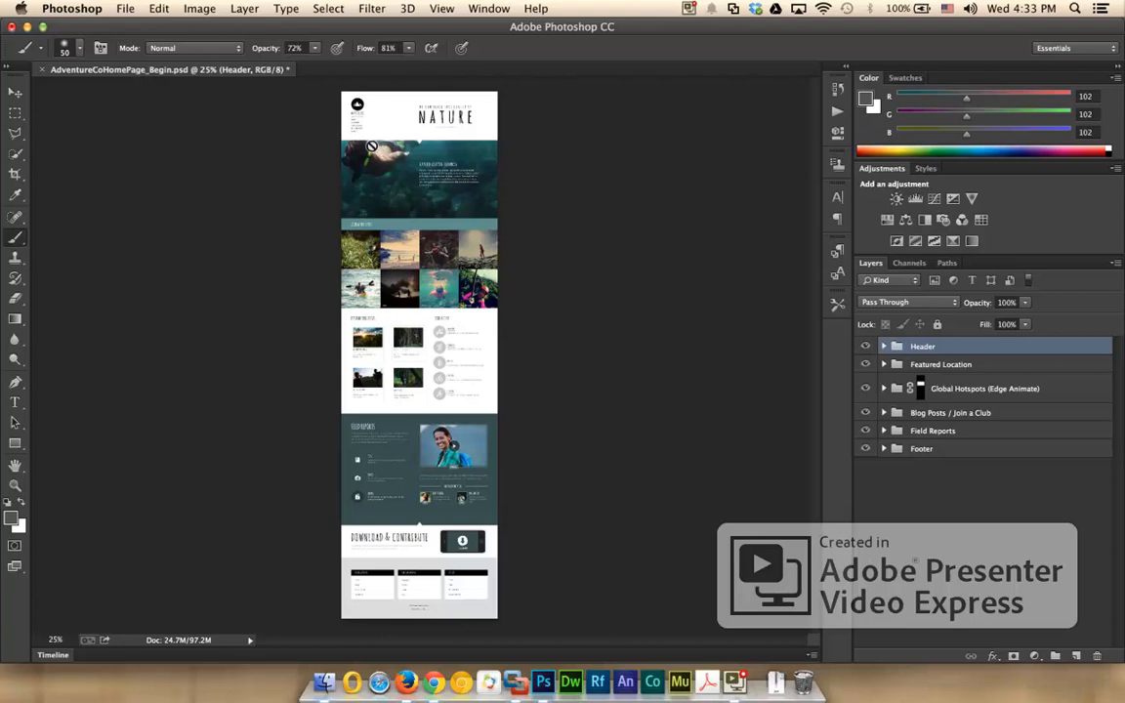
pyautogui.click(12, 93)
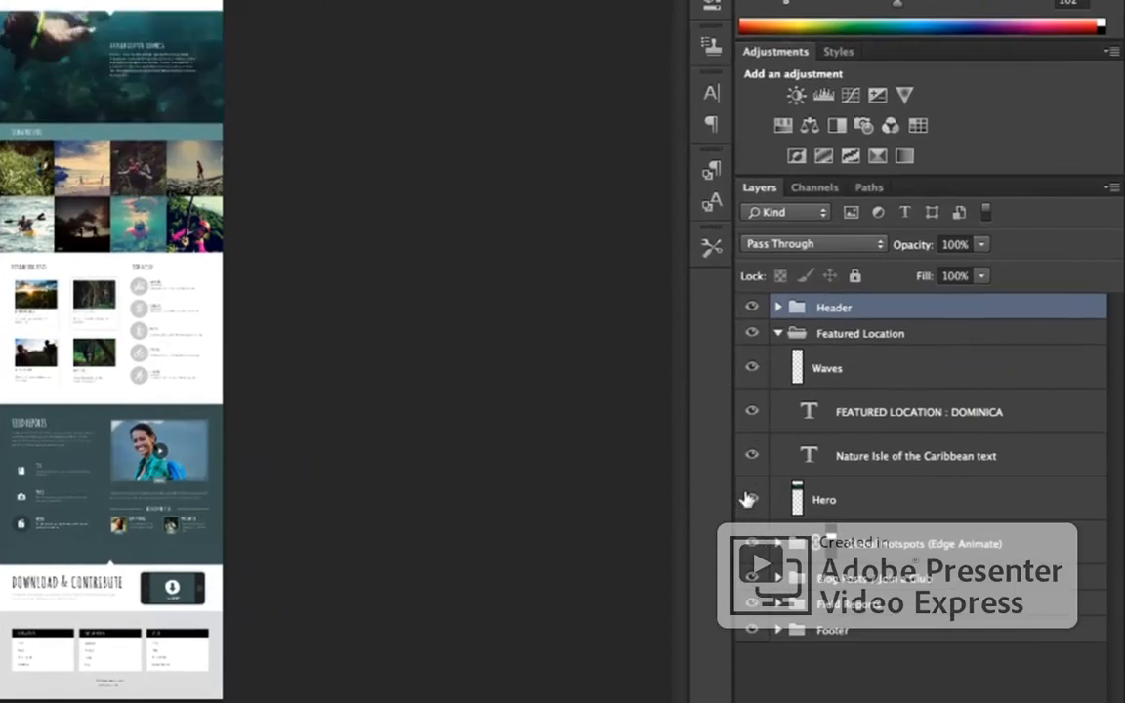
pyautogui.doubleClick(823, 499)
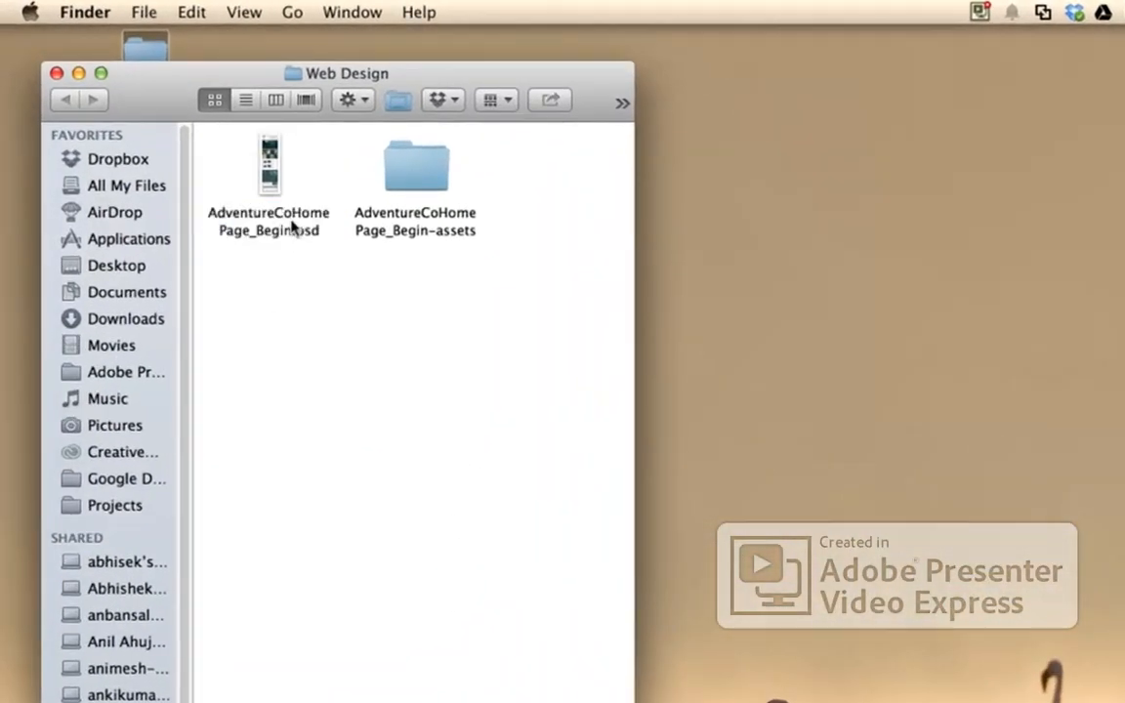
# Open the AdventureCoHomePage_Begin-assets folder and view the generated Hero.jpg
pyautogui.doubleClick(414, 165)
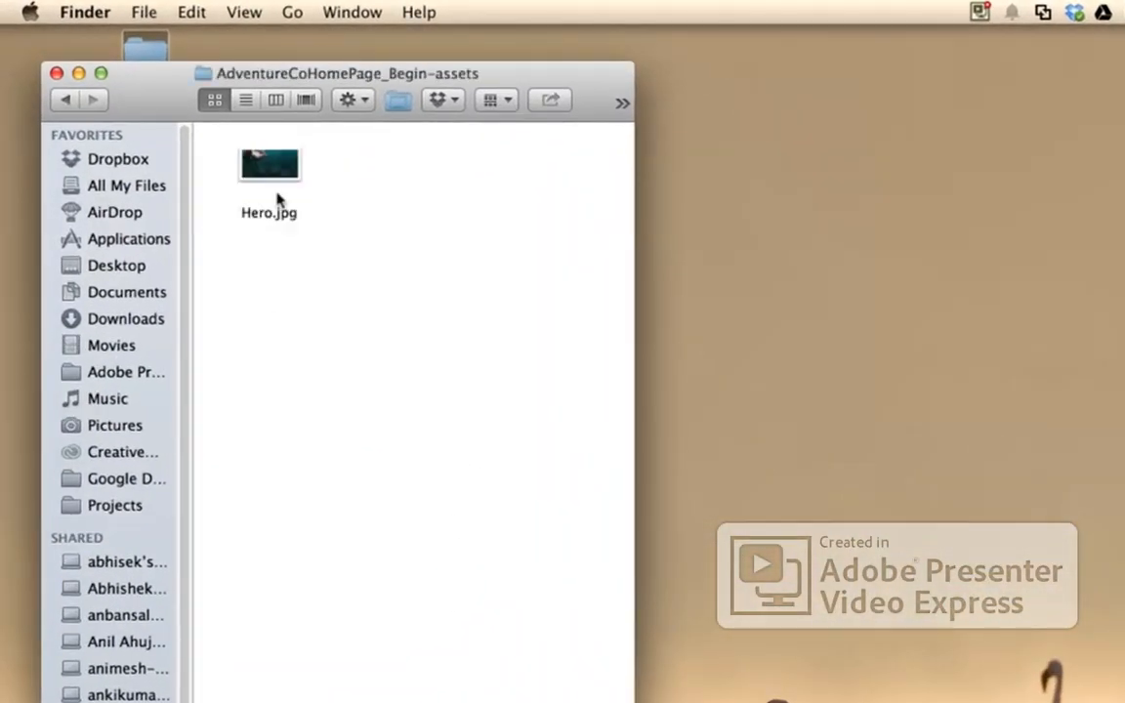
pyautogui.doubleClick(268, 163)
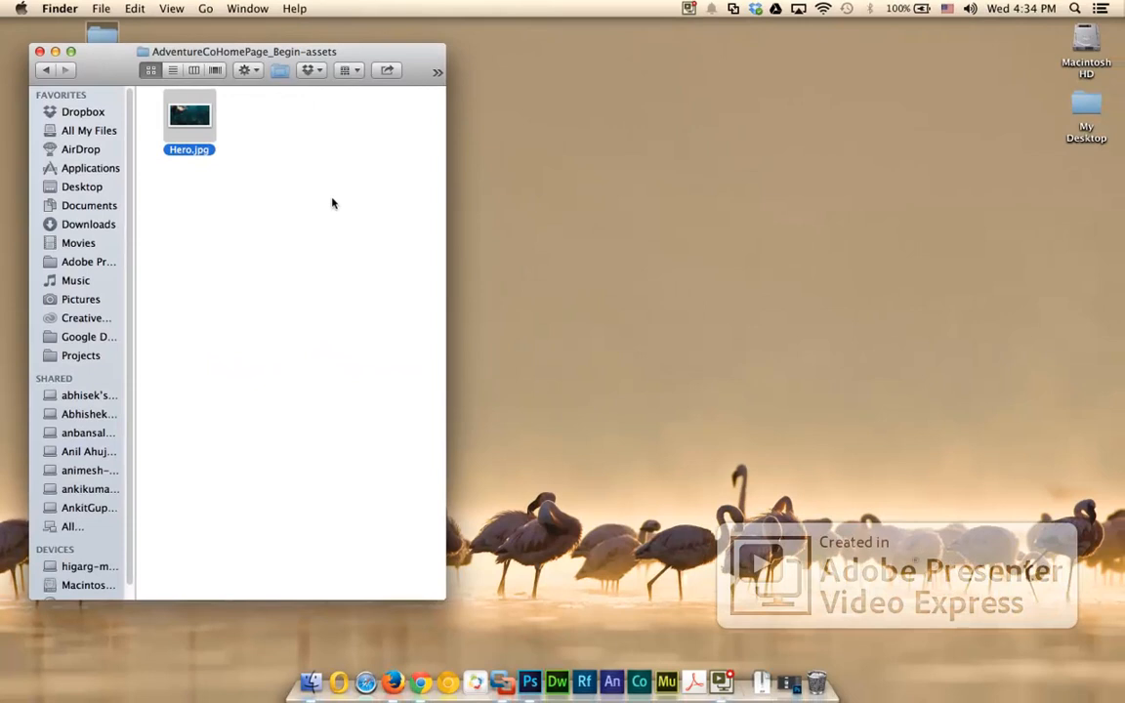
pyautogui.moveTo(722, 515)
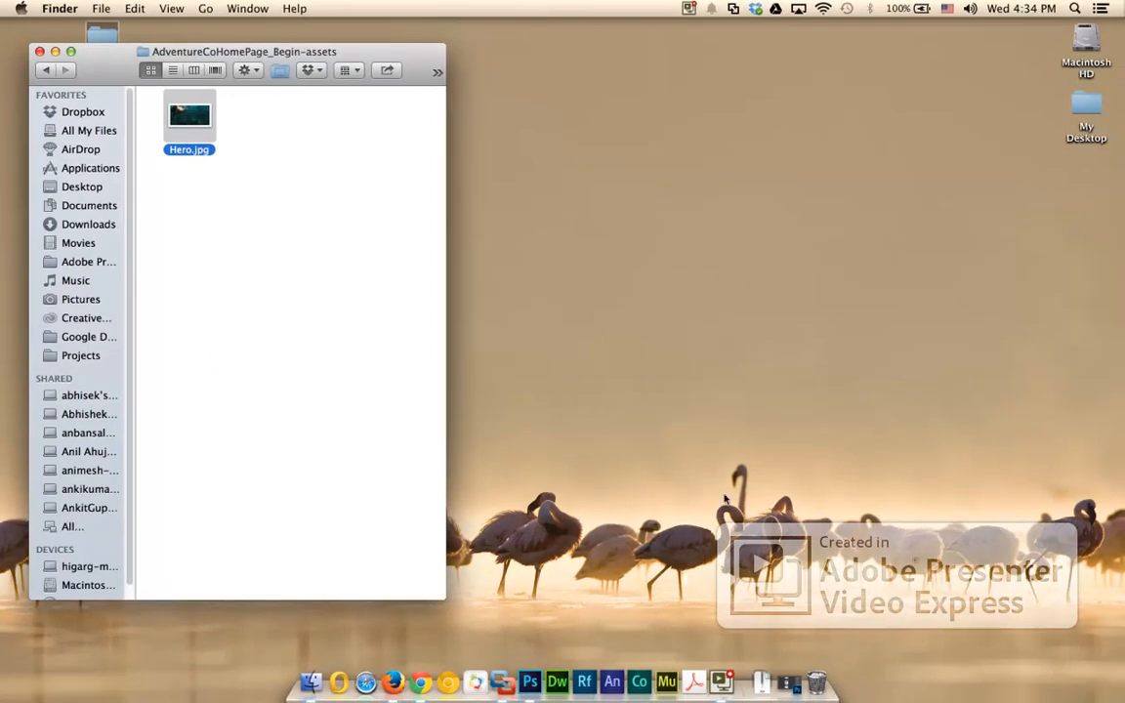
# Rename the Hero.jpg layer to 'Hero.jpg, hero.png' so a PNG is also exported
pyautogui.click(530, 678)
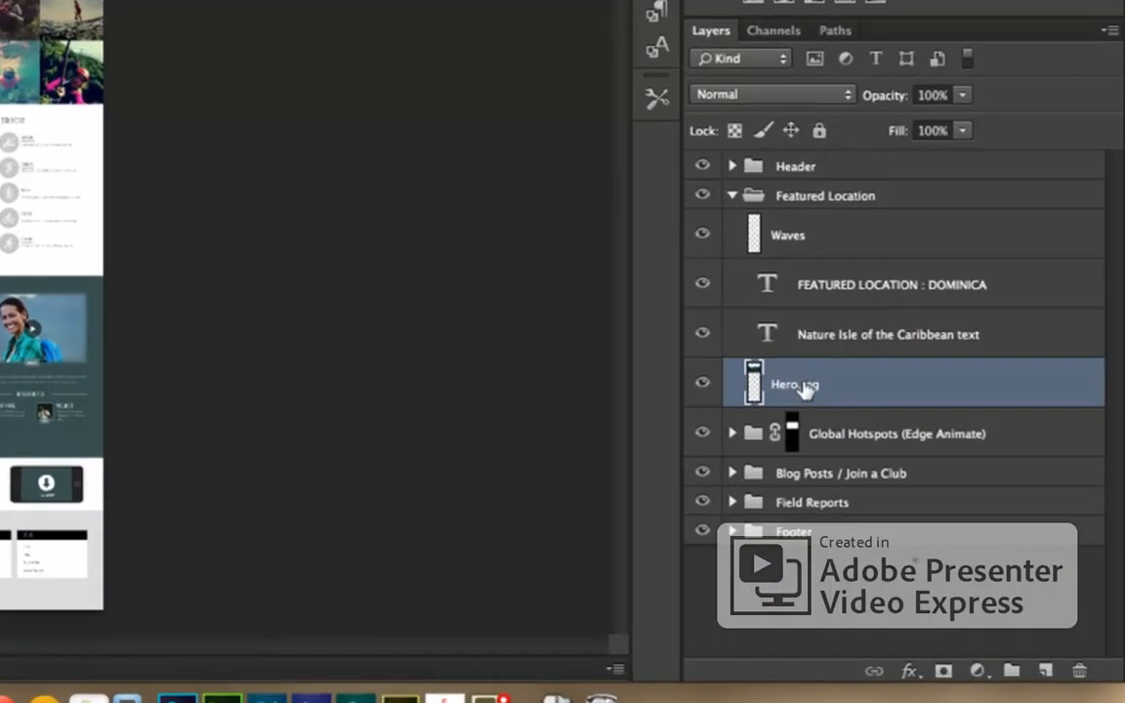
pyautogui.doubleClick(794, 384)
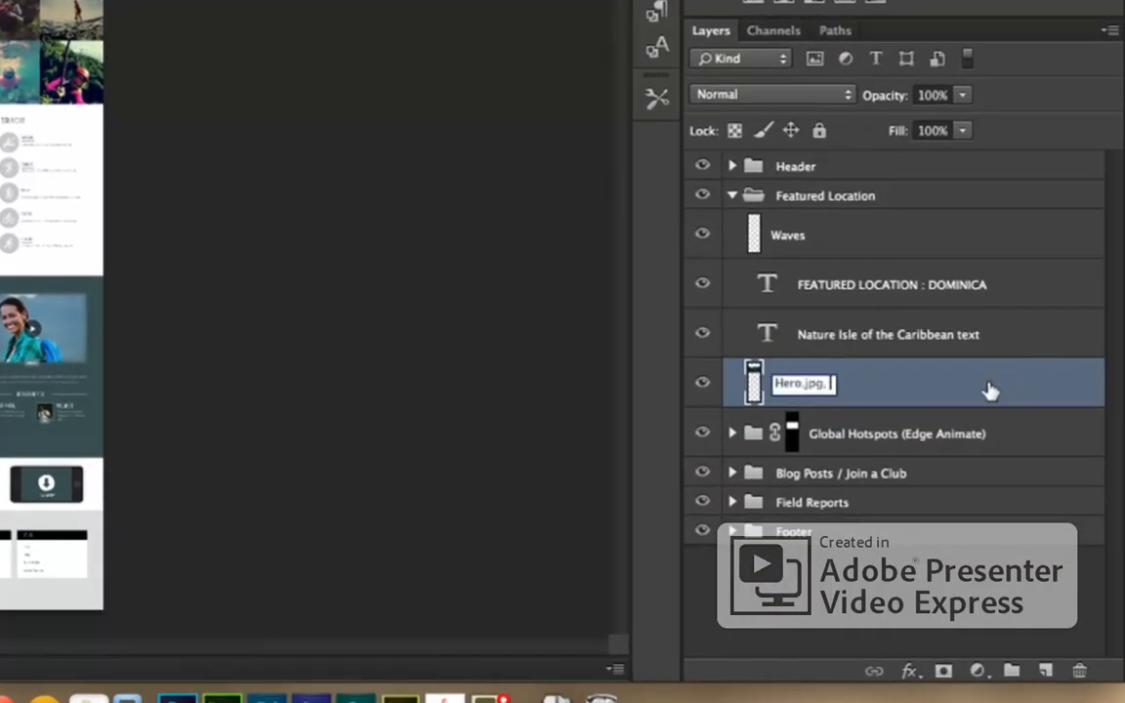
pyautogui.write('hero.')
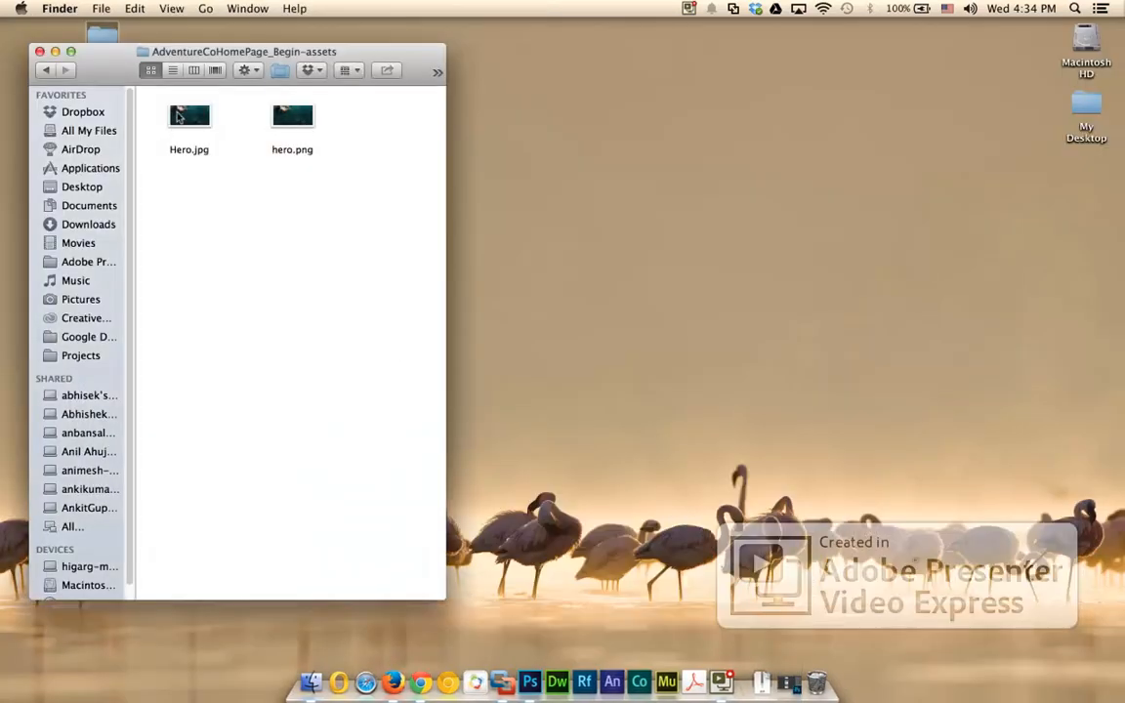
pyautogui.click(292, 117)
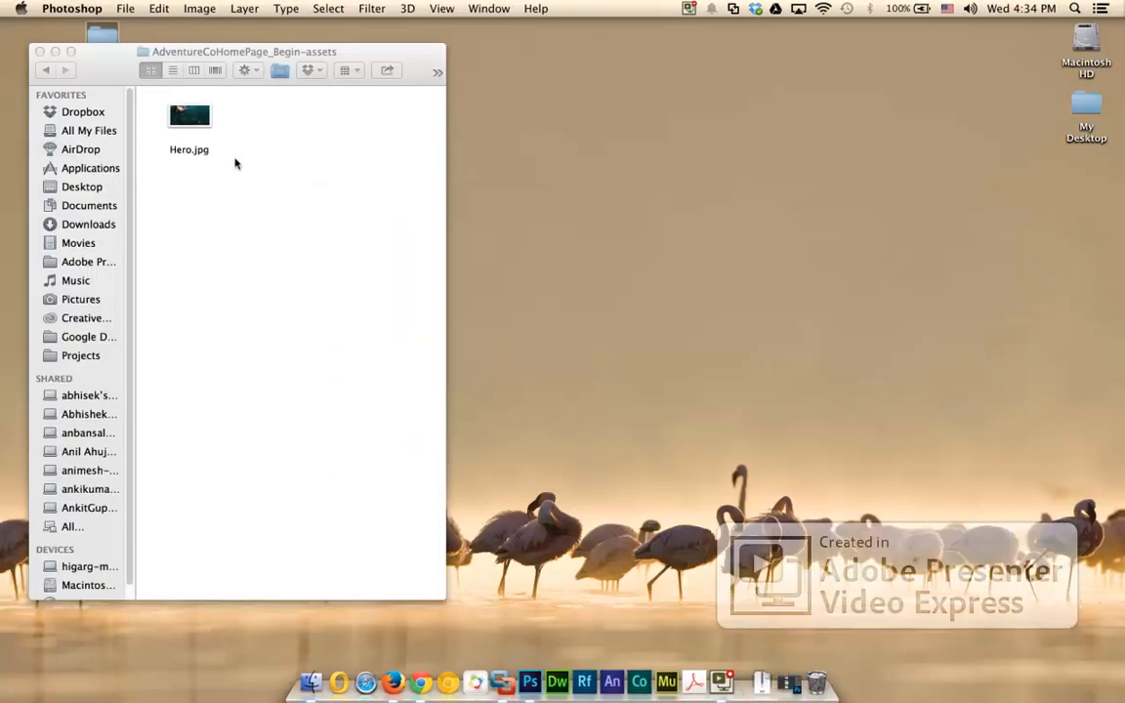
pyautogui.doubleClick(188, 116)
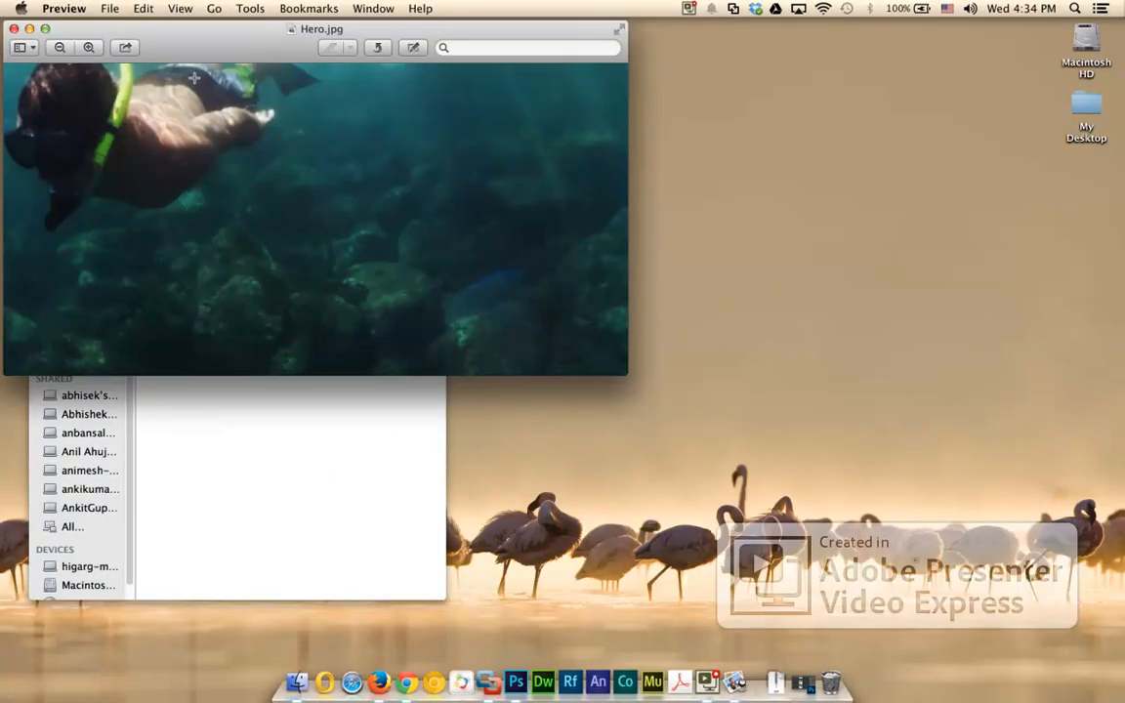
pyautogui.rightClick(188, 114)
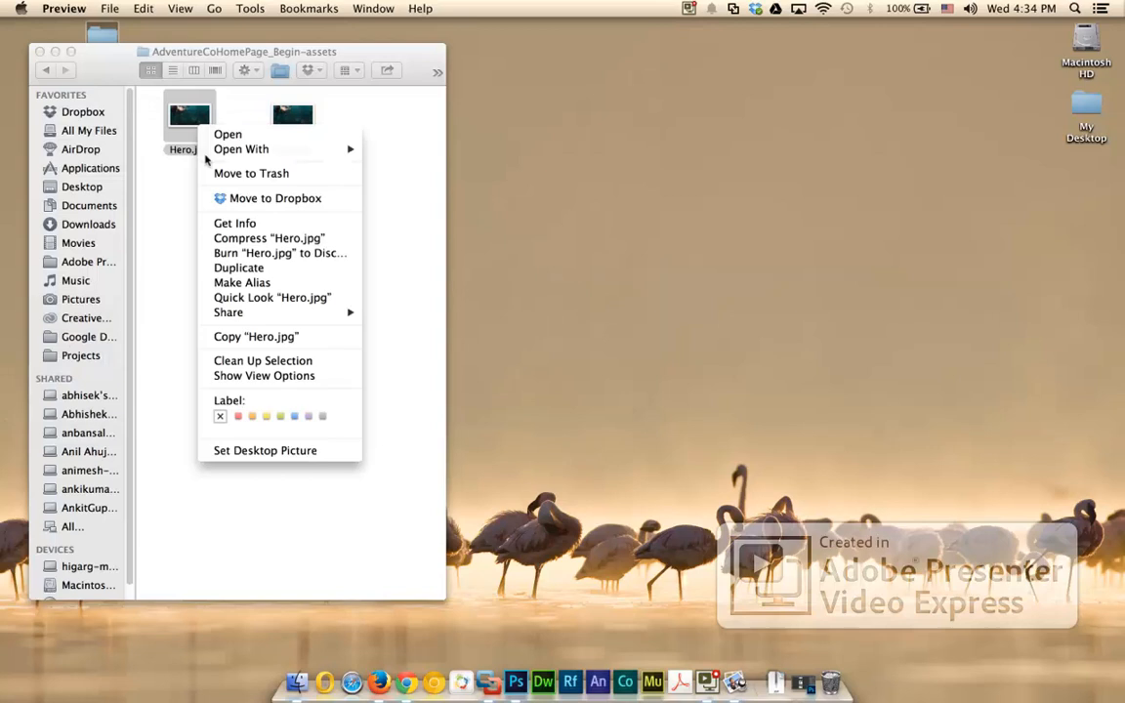
pyautogui.click(234, 223)
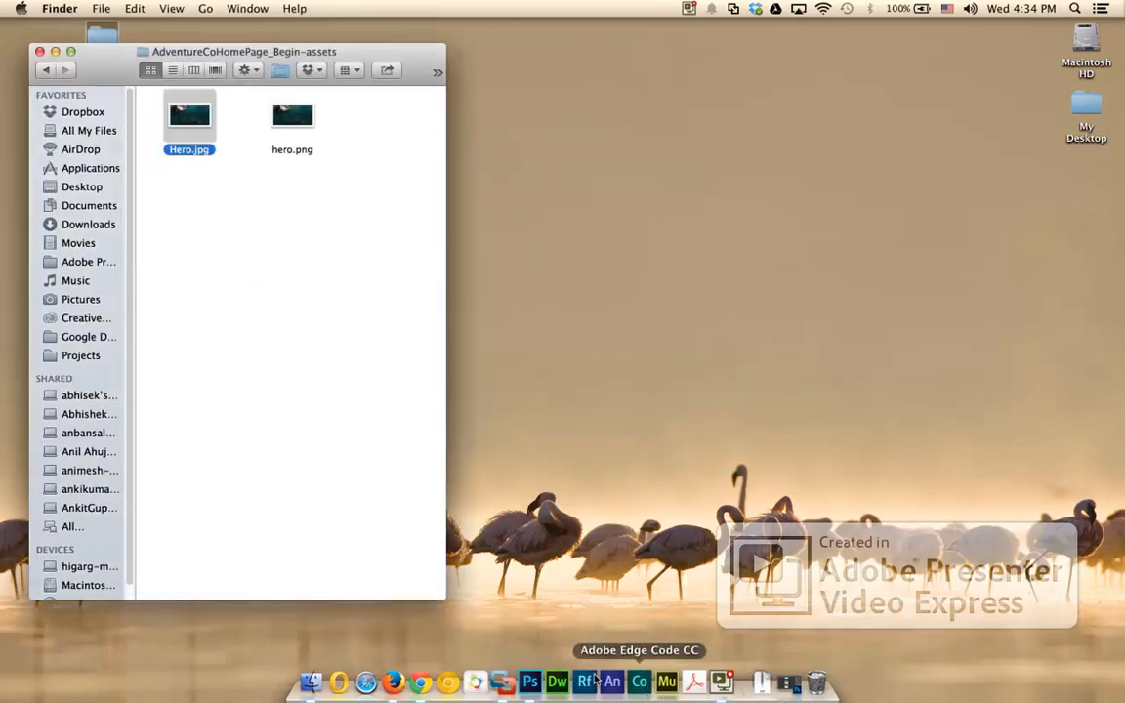
pyautogui.click(521, 678)
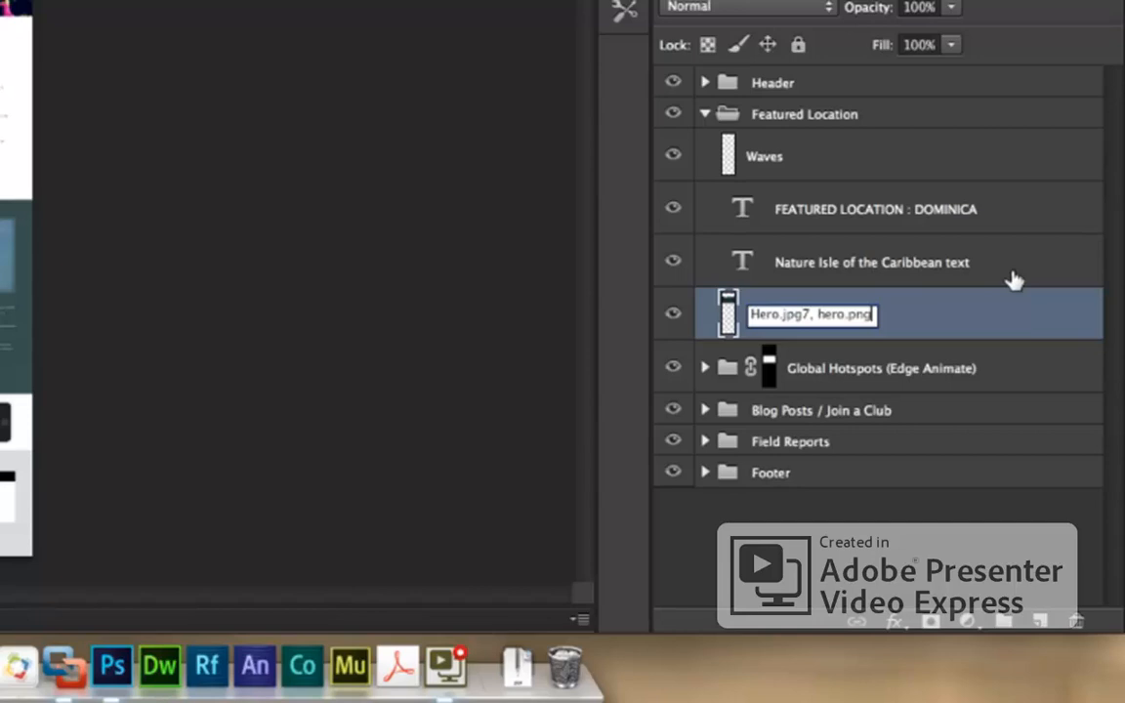
pyautogui.moveTo(1006, 266)
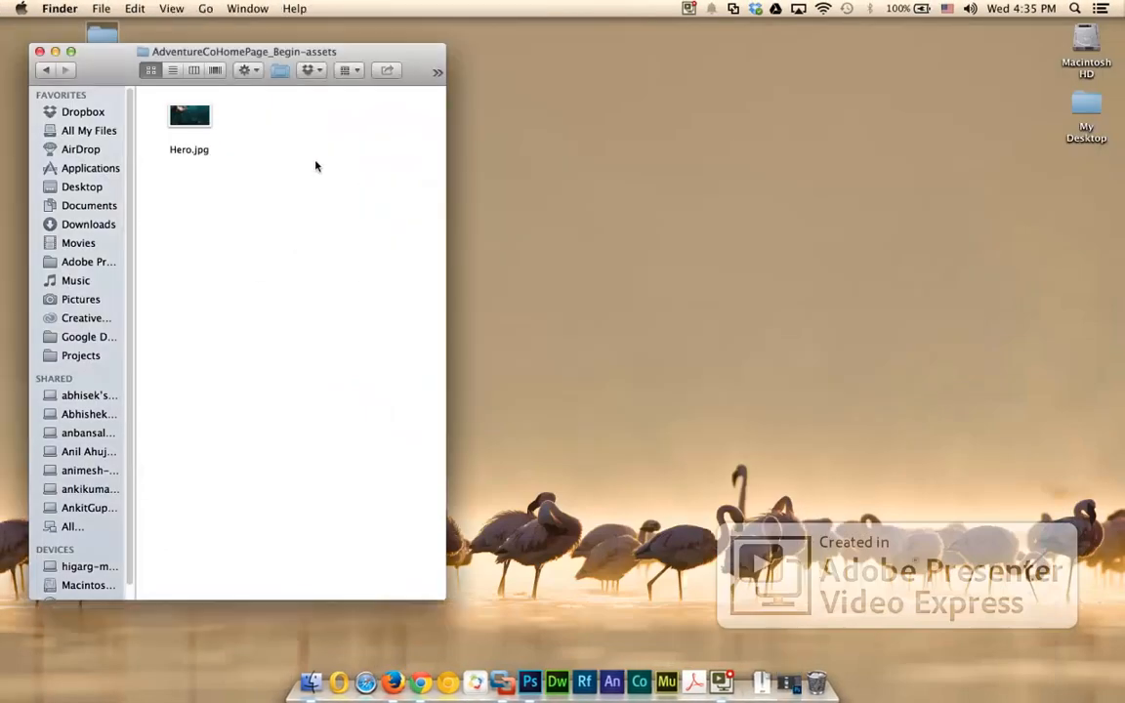
pyautogui.moveTo(334, 193)
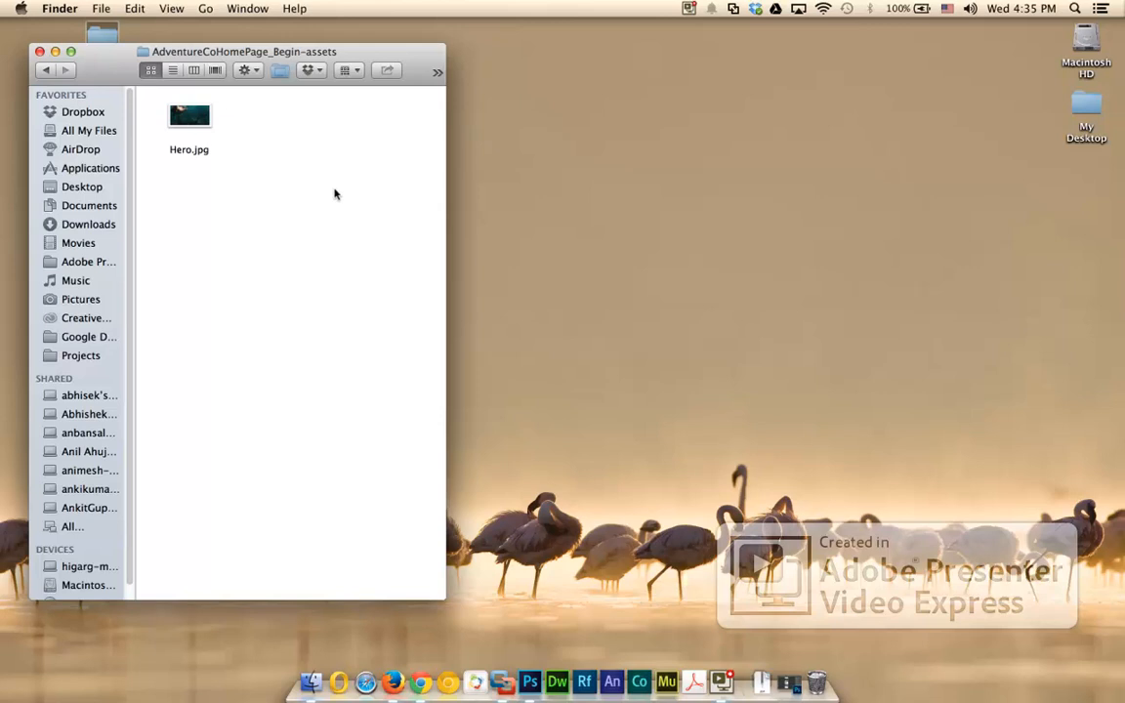
pyautogui.moveTo(336, 190)
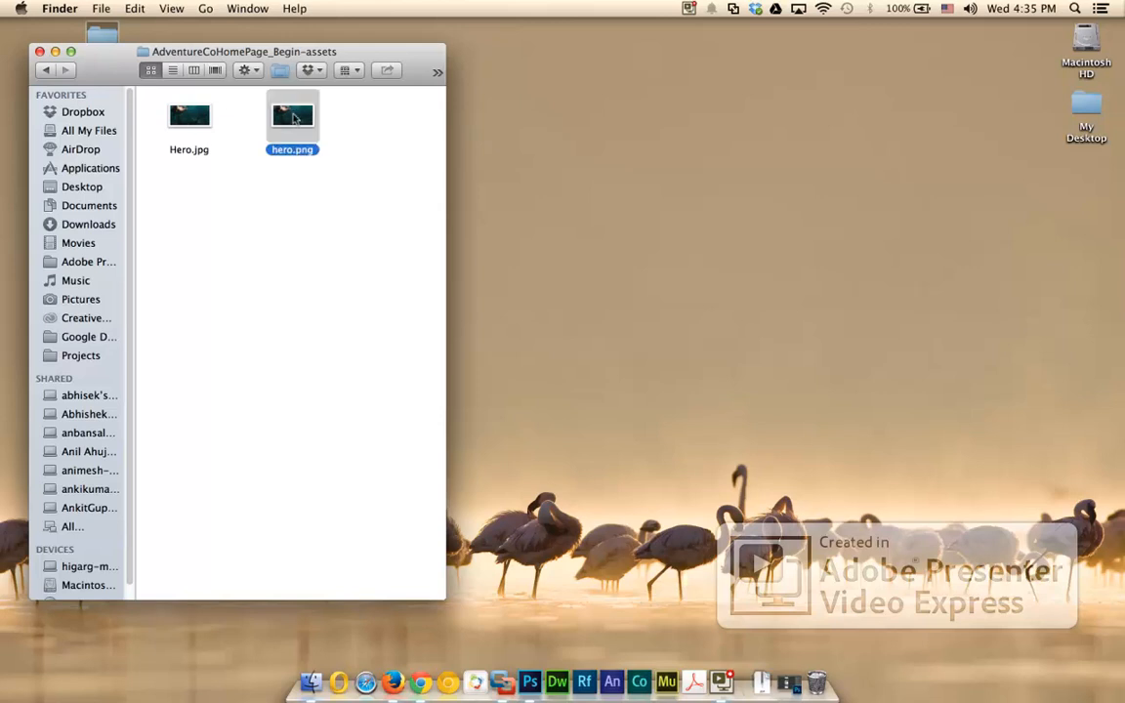
# Check hero.png, prefix '800x800' to its layer name, then reopen the regenerated hero.png
pyautogui.doubleClick(291, 115)
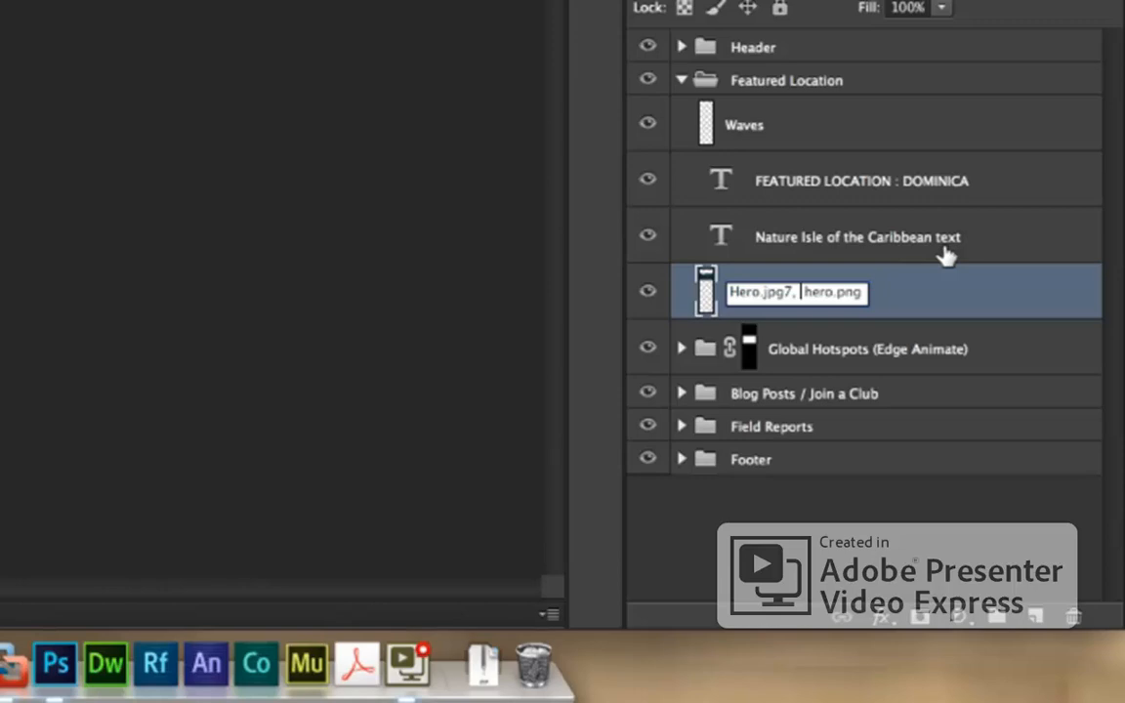
pyautogui.write('800')
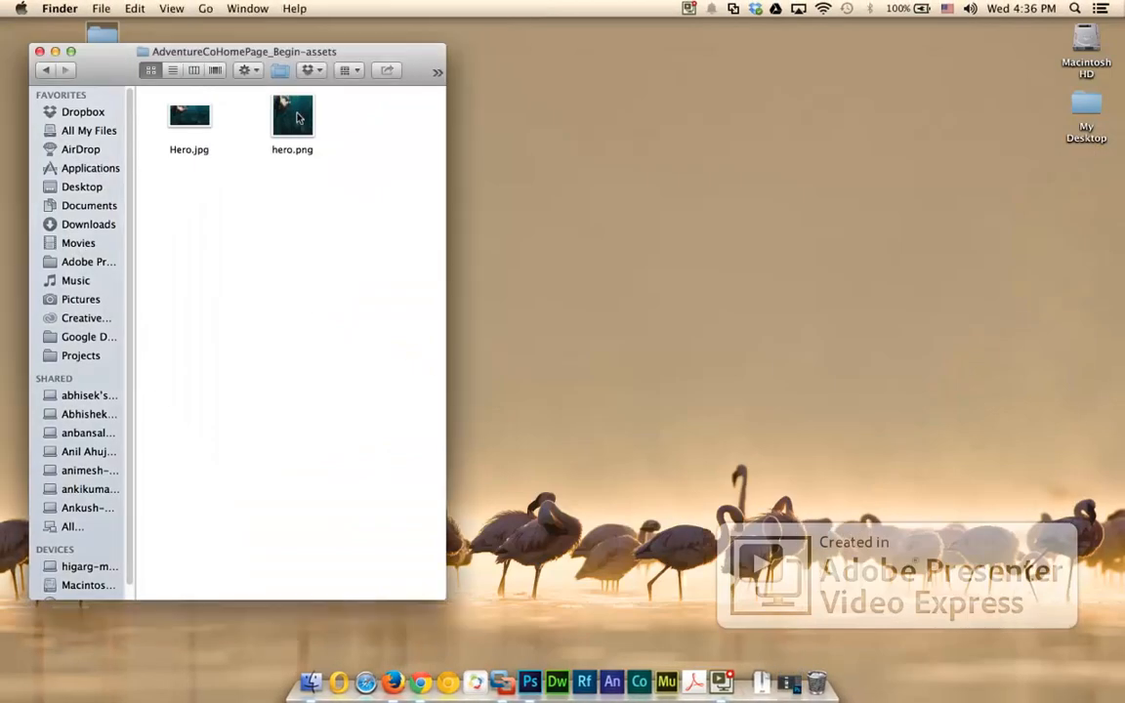
pyautogui.doubleClick(292, 115)
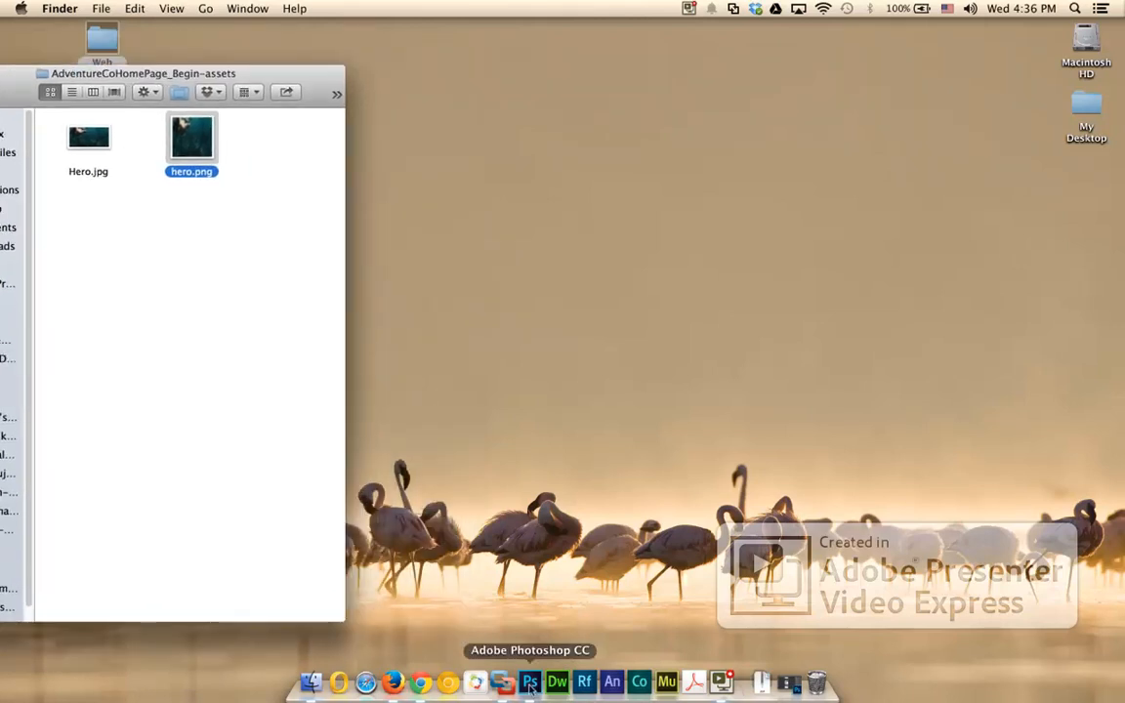
# Expand the Field Reports and Join a Club groups to reveal the cycling icon's circleBG4 layer
pyautogui.click(530, 677)
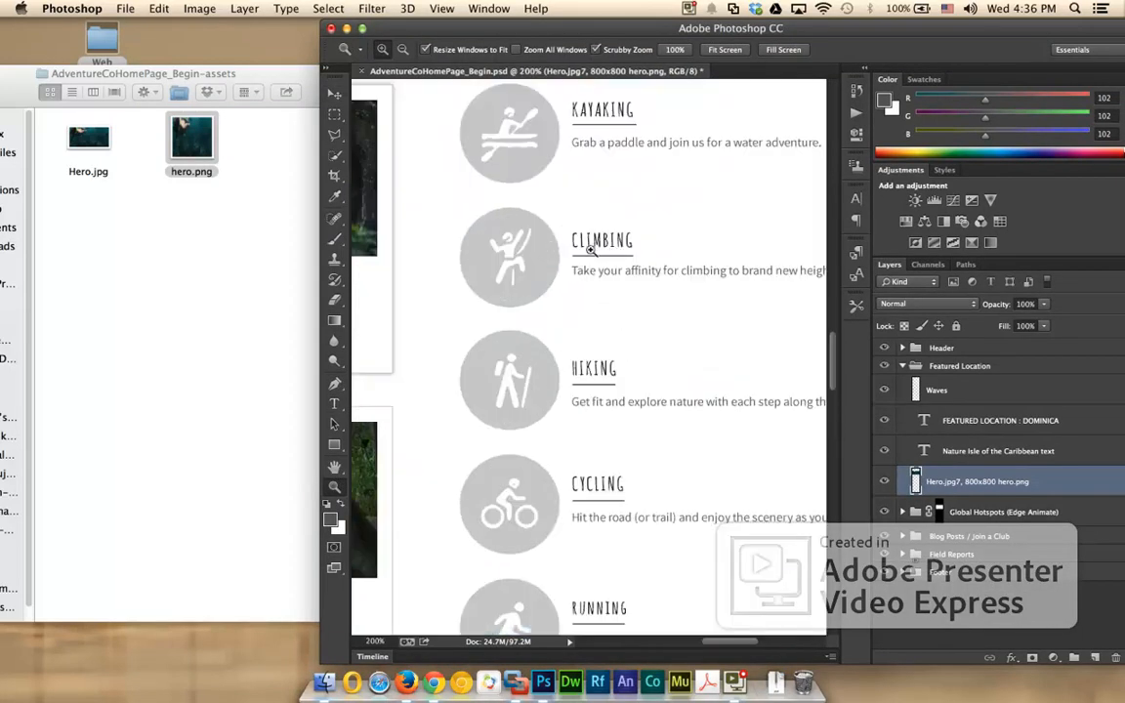
pyautogui.scroll(-3)
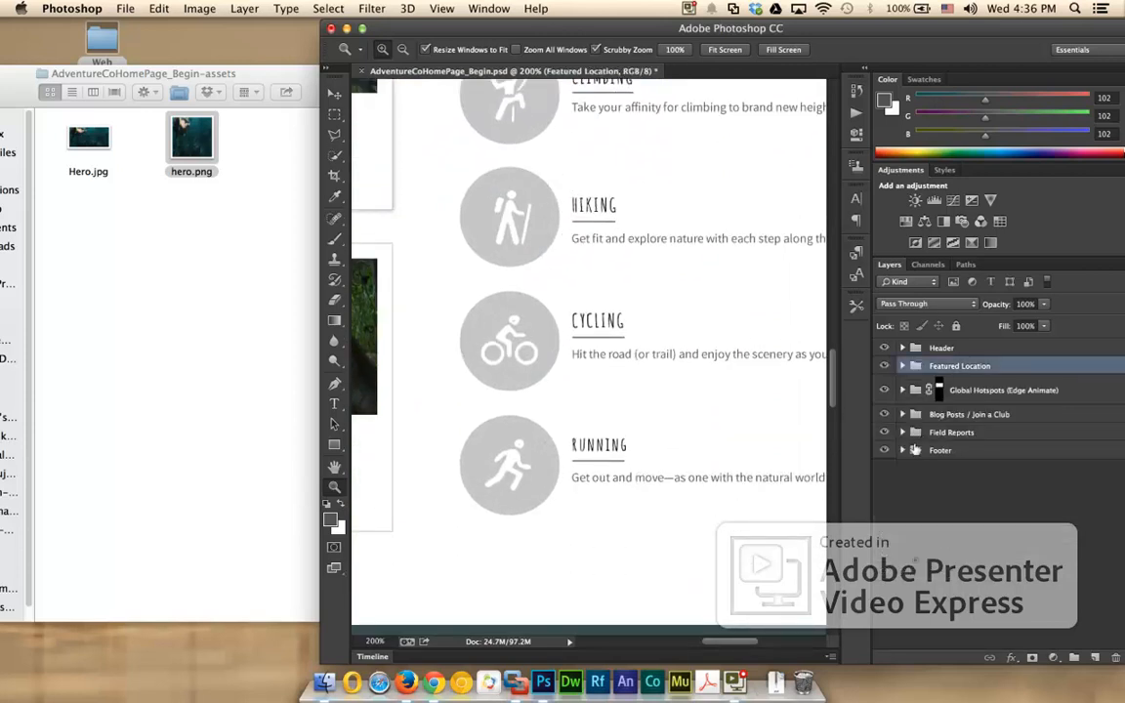
pyautogui.click(904, 432)
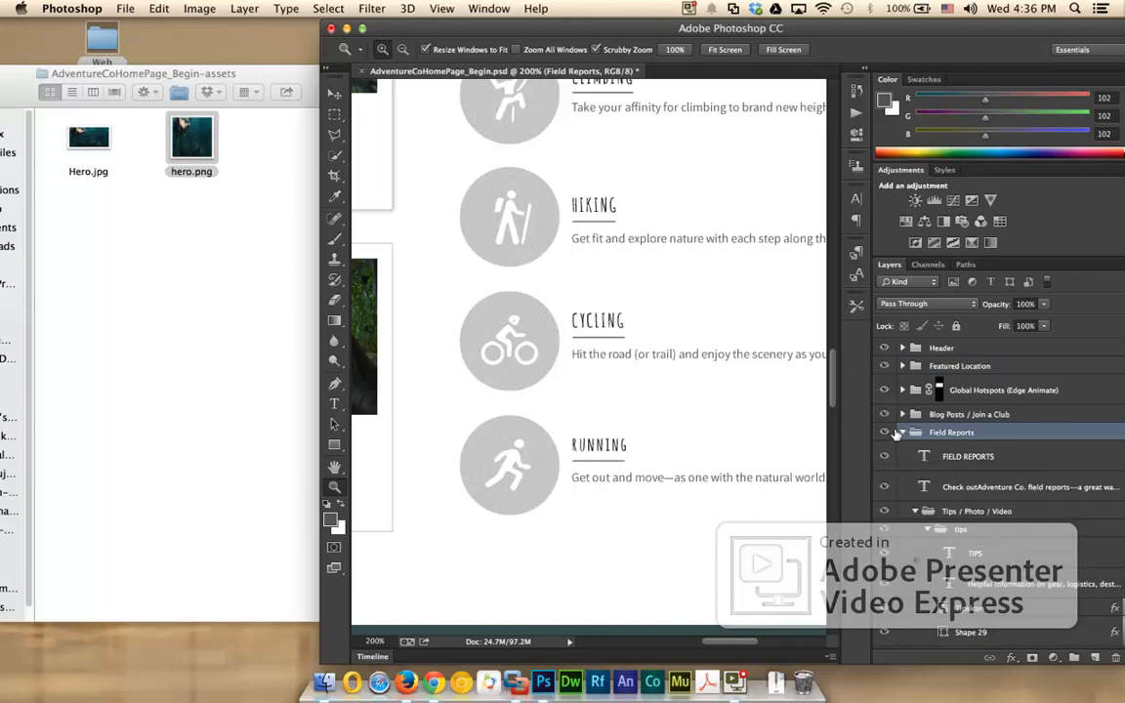
pyautogui.click(903, 414)
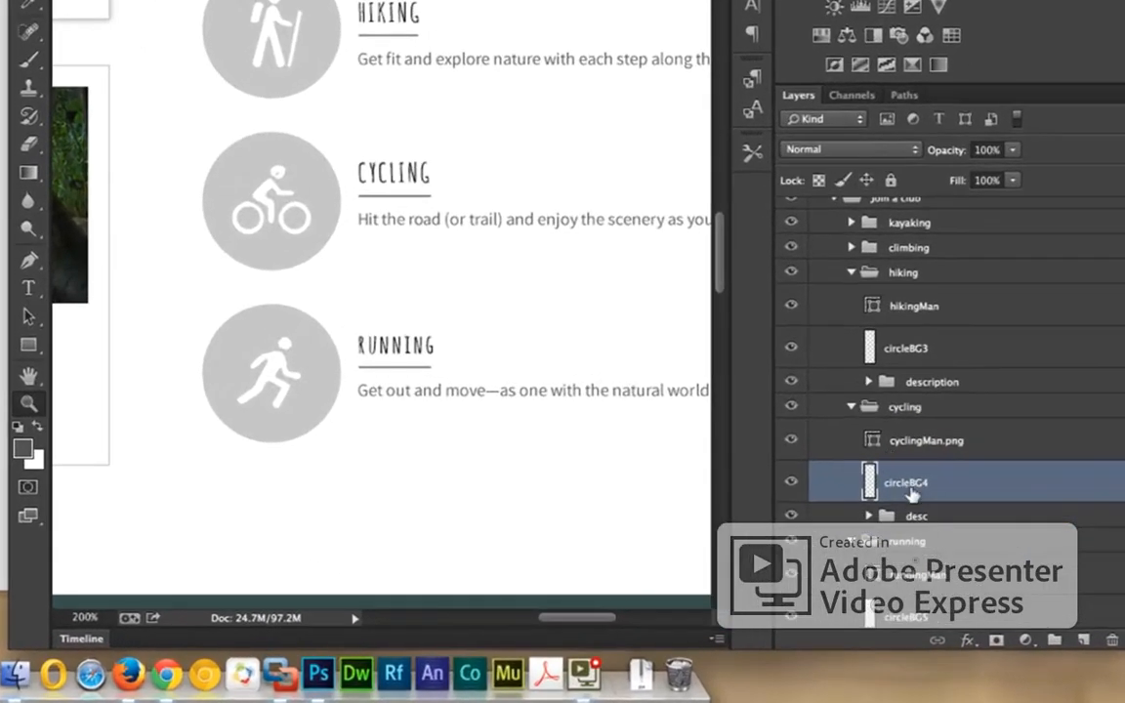
pyautogui.moveTo(810, 117)
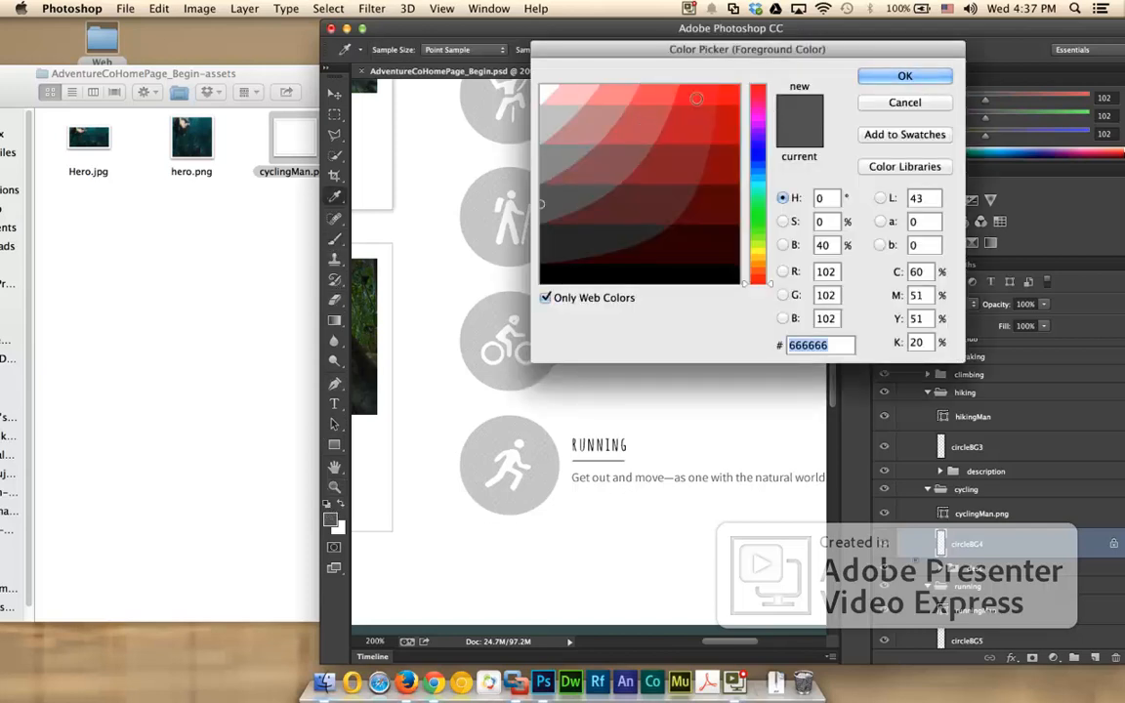
# Confirm red in the Color Picker and paint the cycling circle red
pyautogui.click(904, 76)
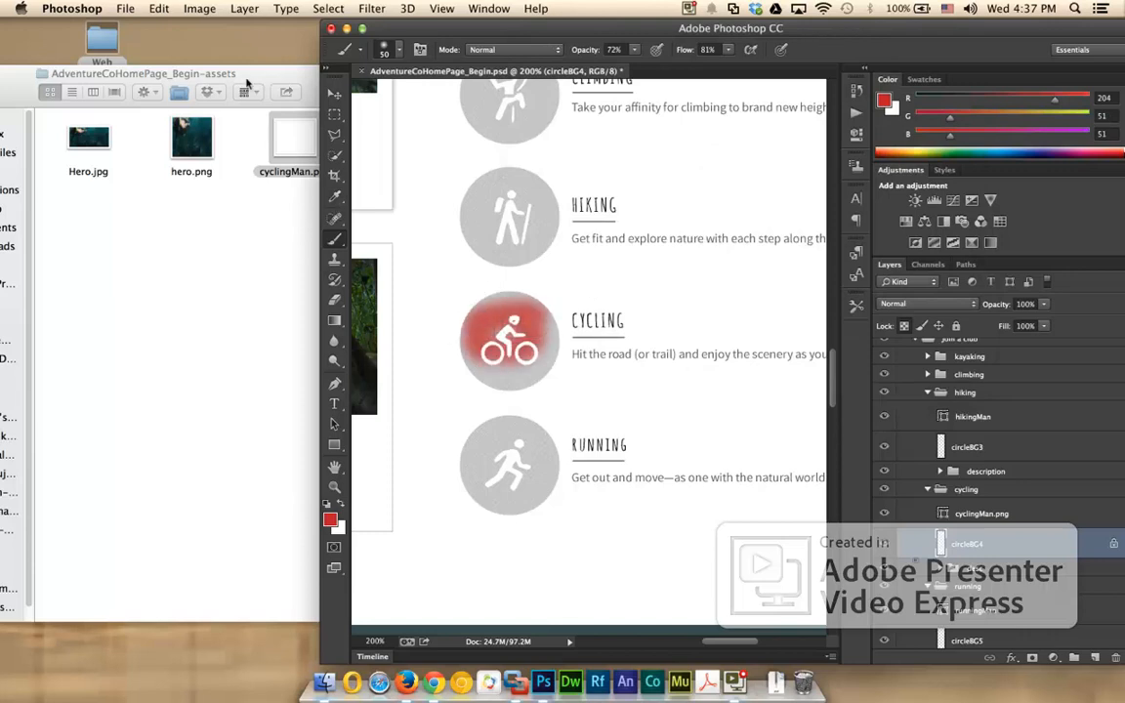
pyautogui.click(303, 135)
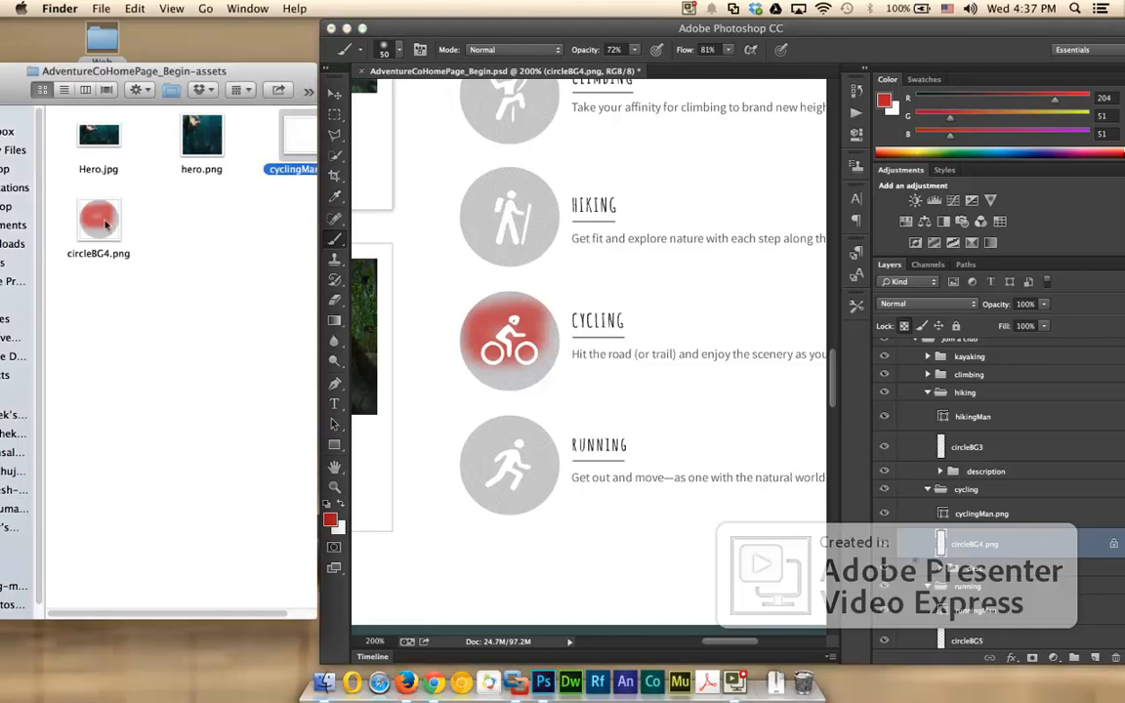
# Open the generated circleBG4.png file to inspect it
pyautogui.doubleClick(97, 219)
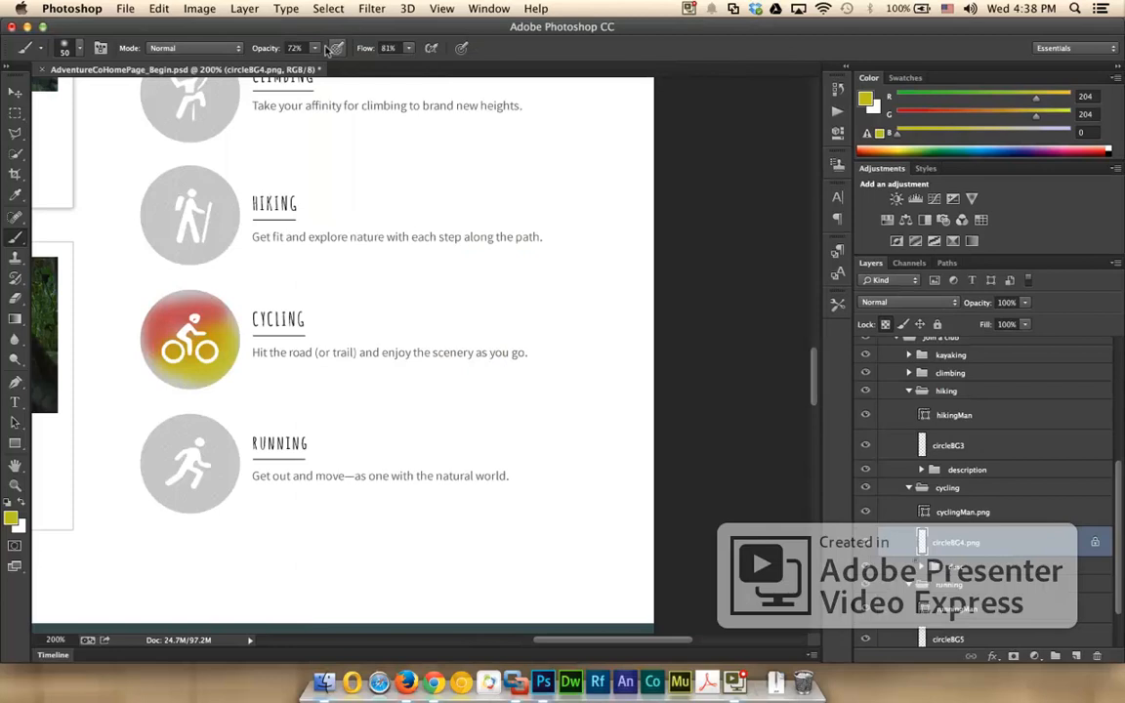
pyautogui.moveTo(336, 48)
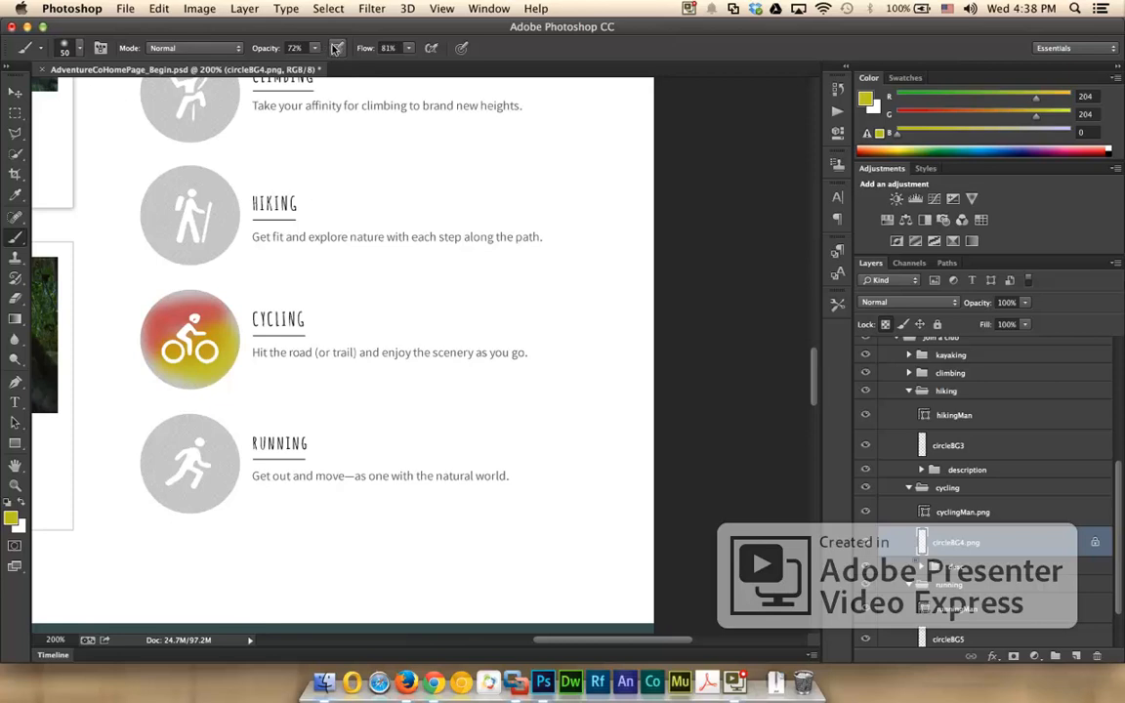
pyautogui.moveTo(337, 47)
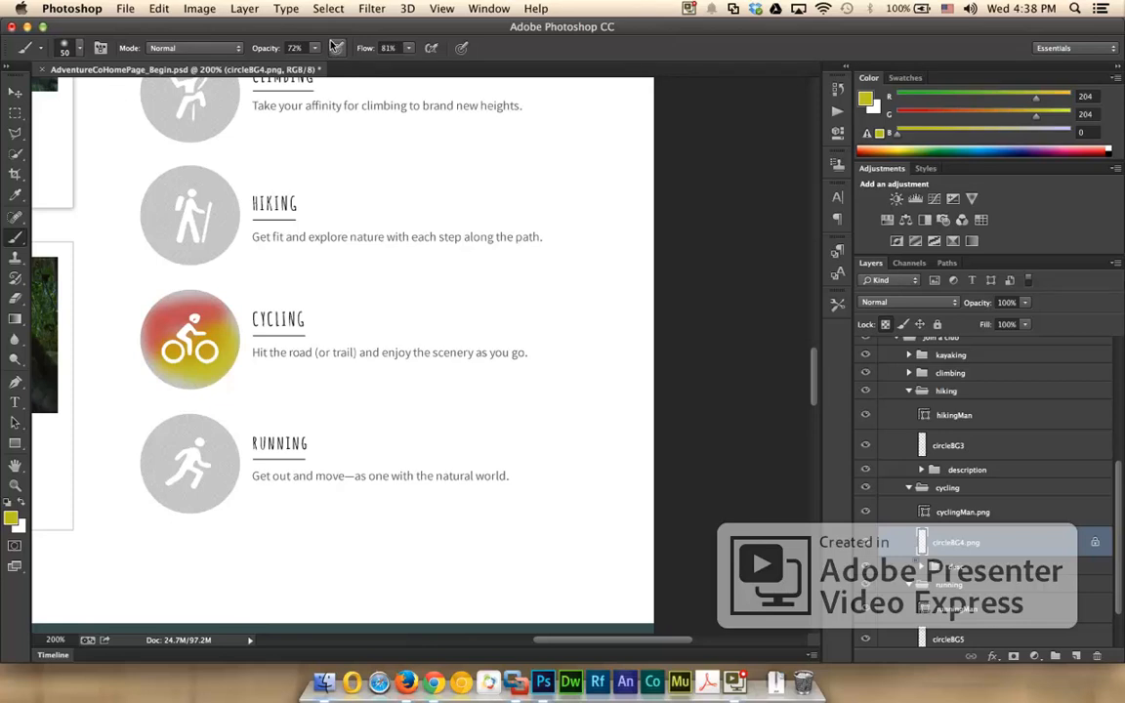